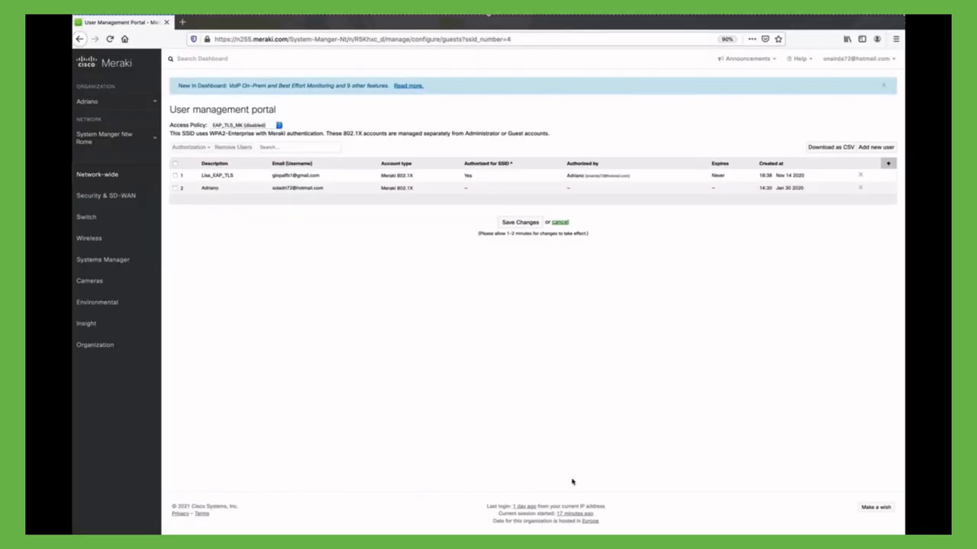
# Step: Tick 'Enable Cisco SecureX Sign-On for this organization' under Organization Settings and save
pyautogui.click(95, 345)
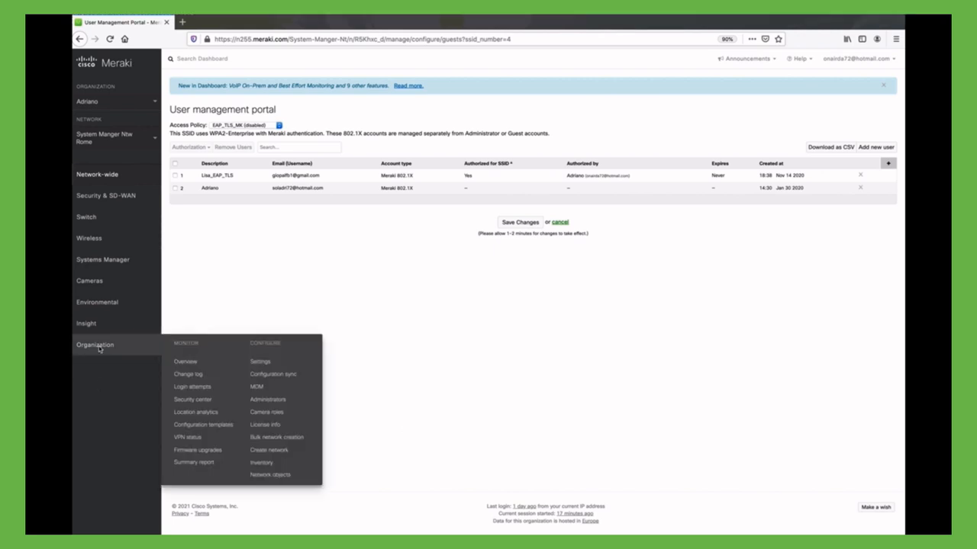
pyautogui.moveTo(260, 361)
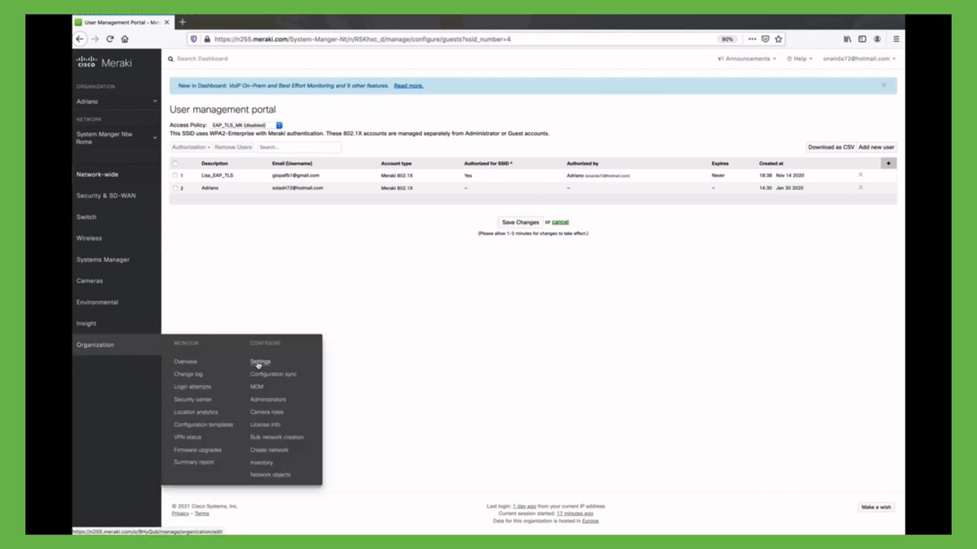
pyautogui.click(260, 361)
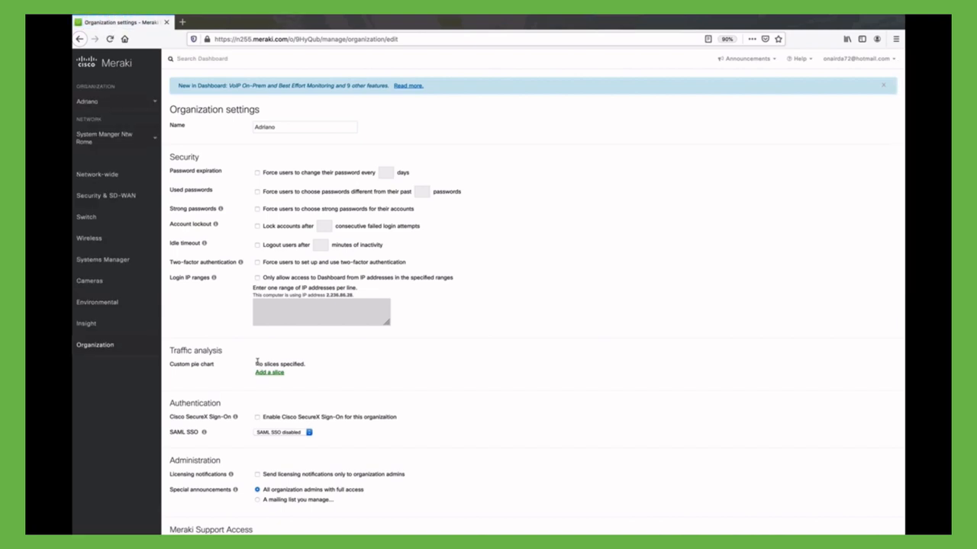
pyautogui.scroll(-3)
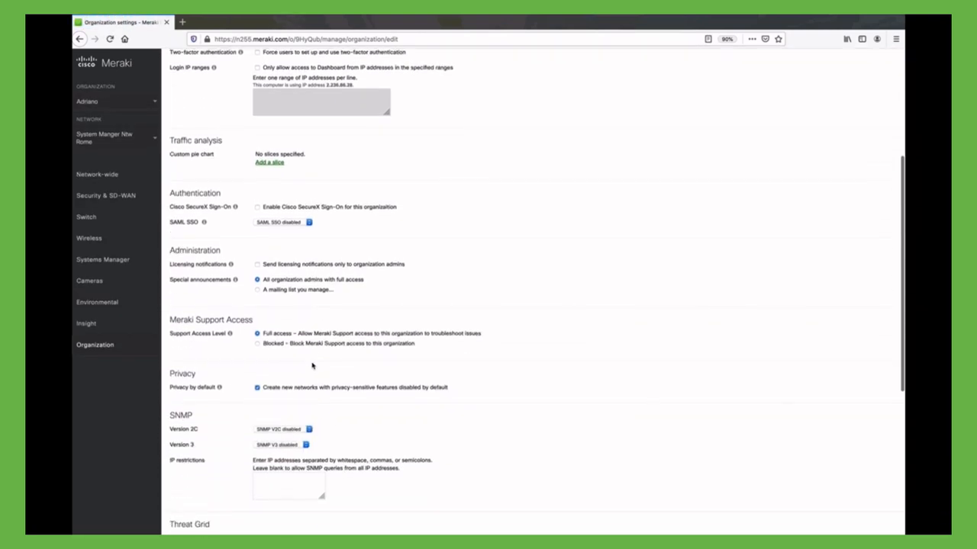
pyautogui.scroll(-3)
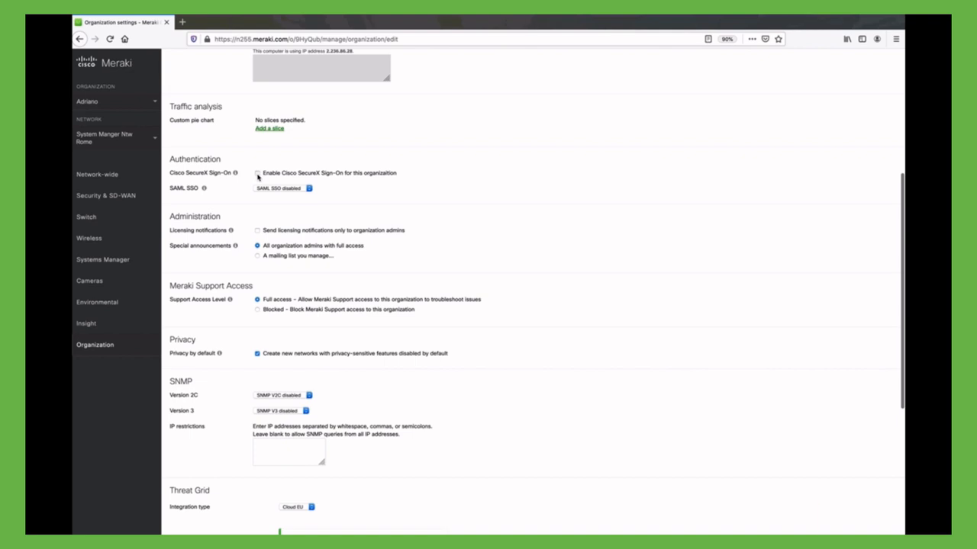
pyautogui.click(257, 172)
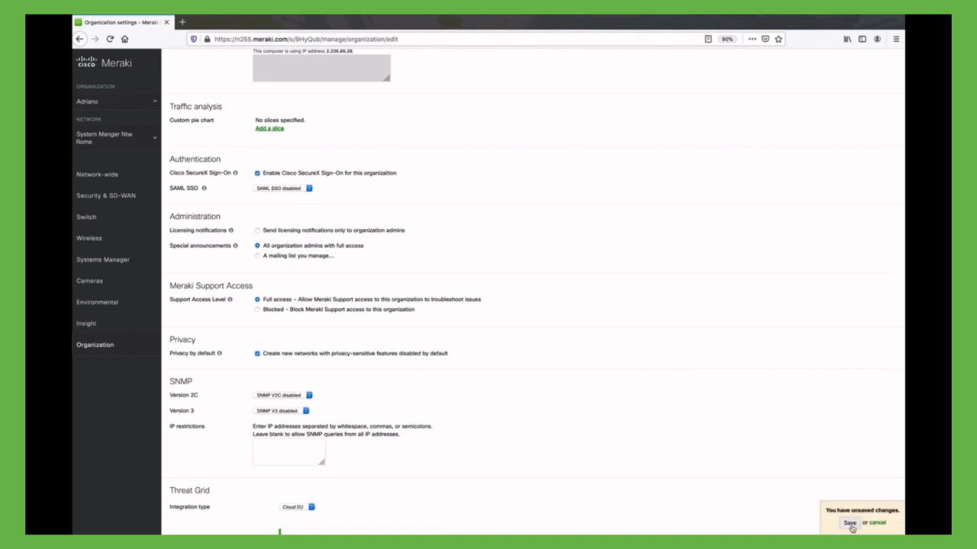
pyautogui.click(849, 523)
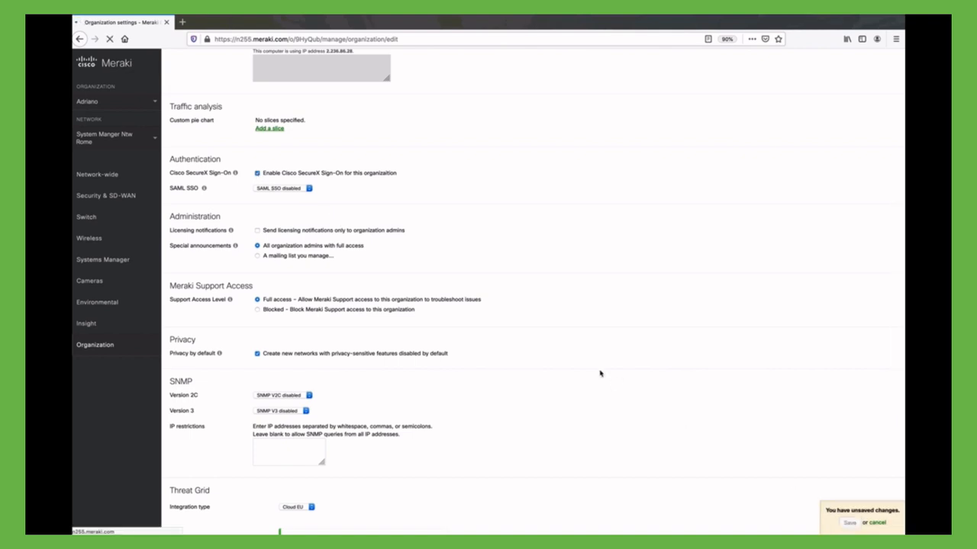
pyautogui.click(848, 522)
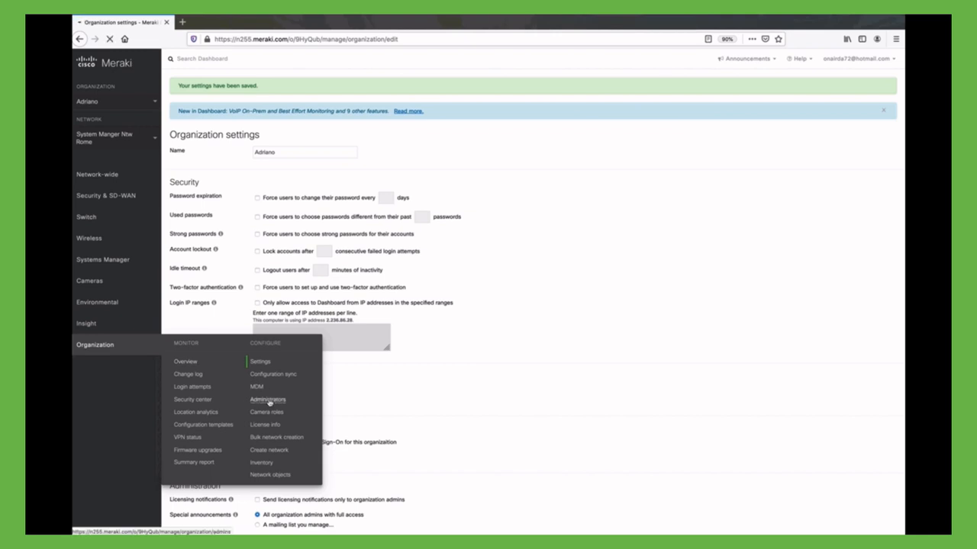
# Step: Enter the new admin's name and Gmail address with SecureX Sign-On and Full organization access
pyautogui.click(267, 399)
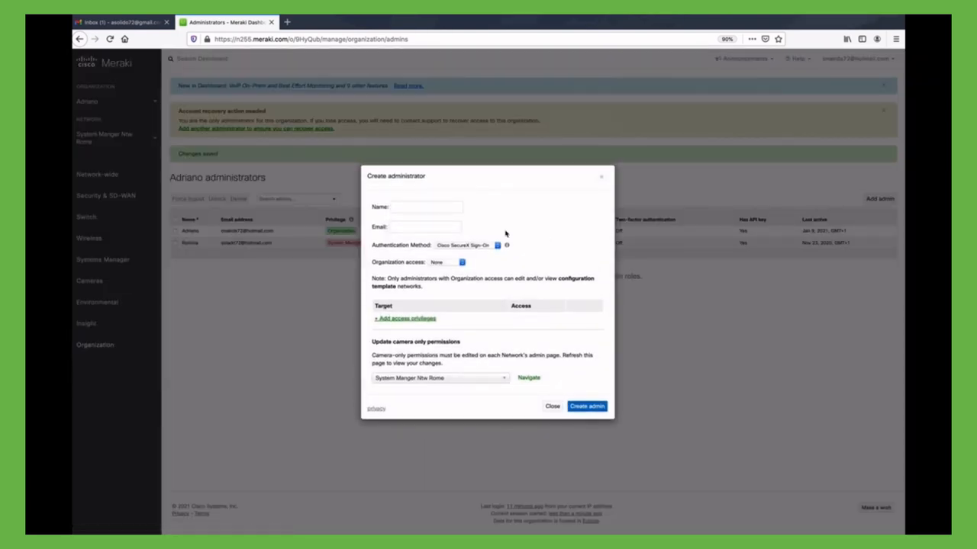
pyautogui.write('A')
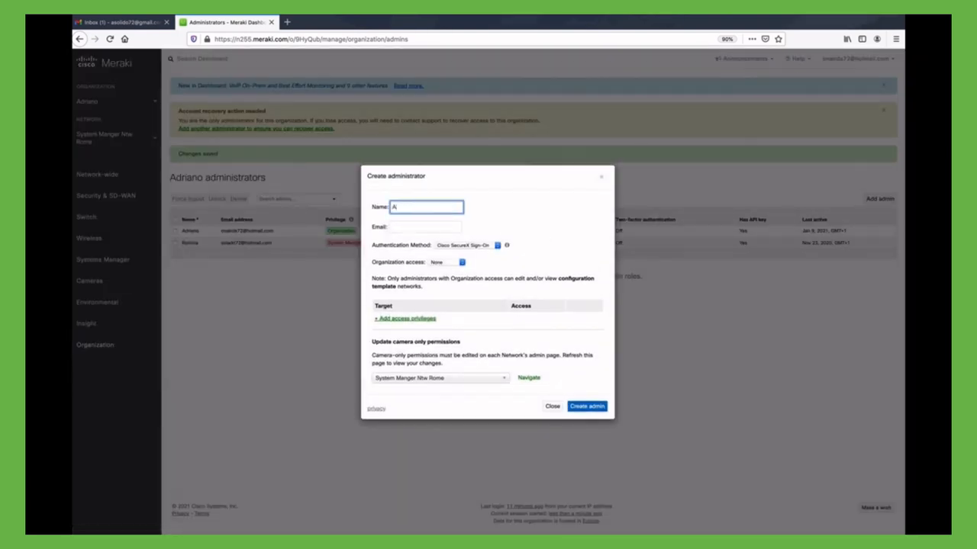
pyautogui.write('drianoGmail')
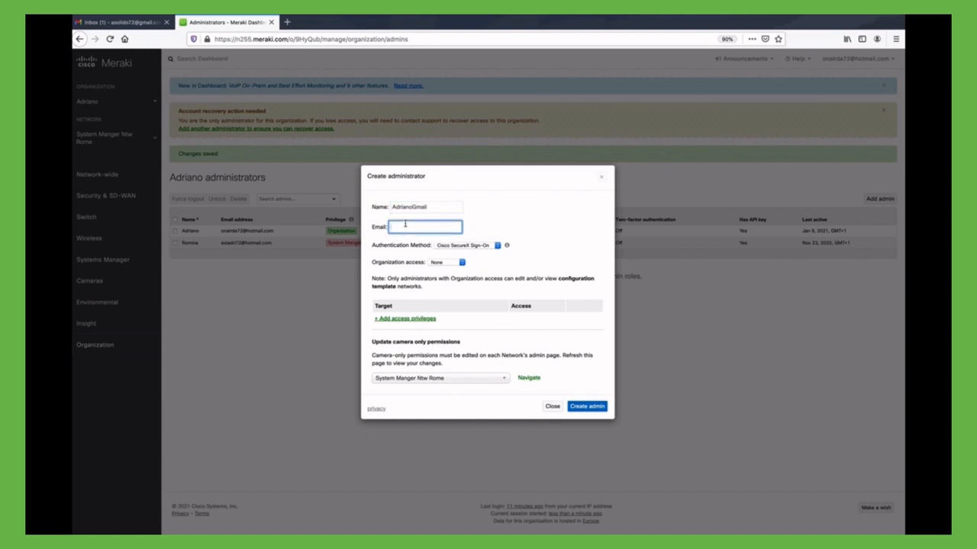
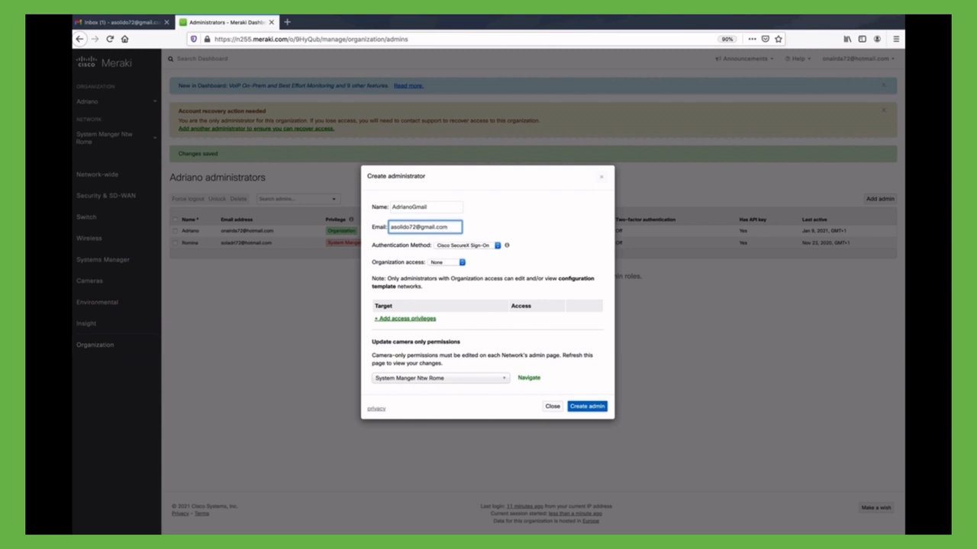
pyautogui.click(447, 262)
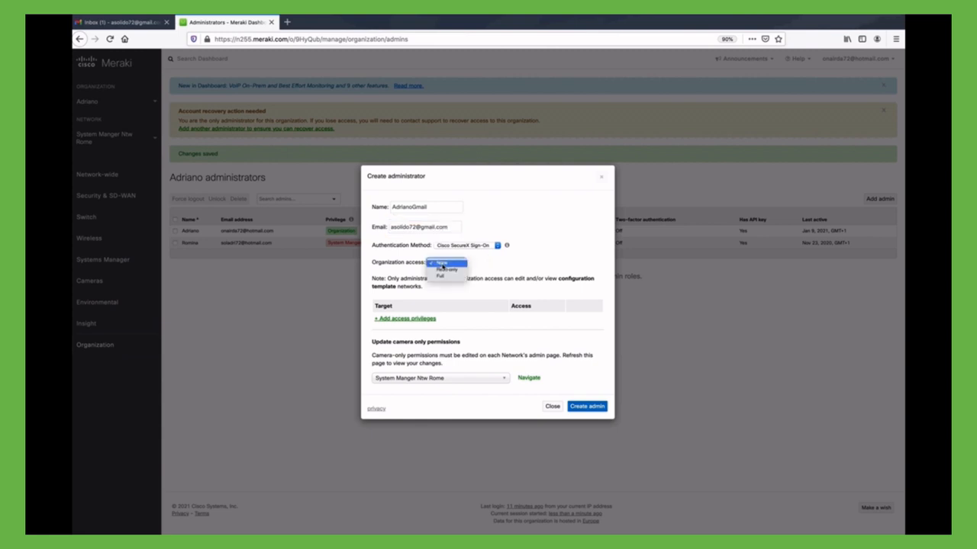
pyautogui.click(446, 271)
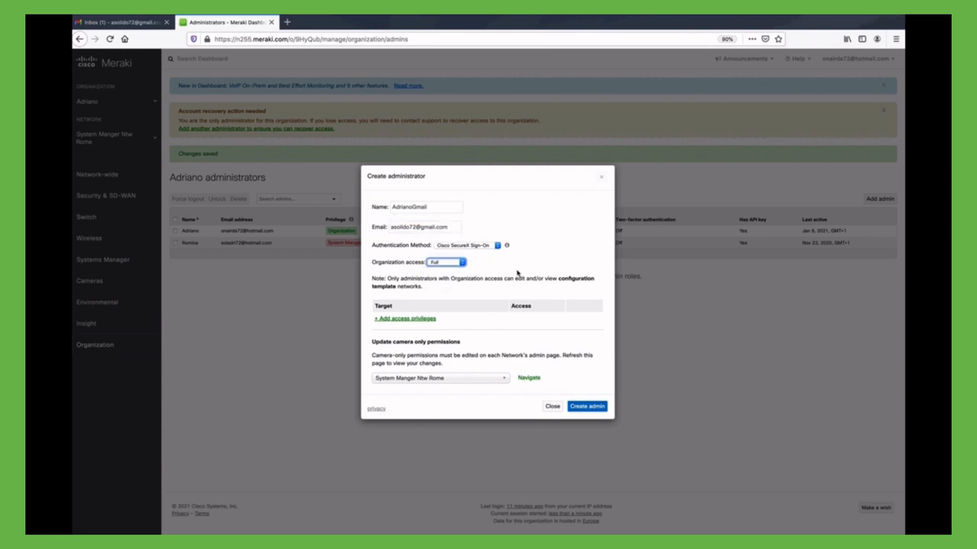
pyautogui.moveTo(555, 396)
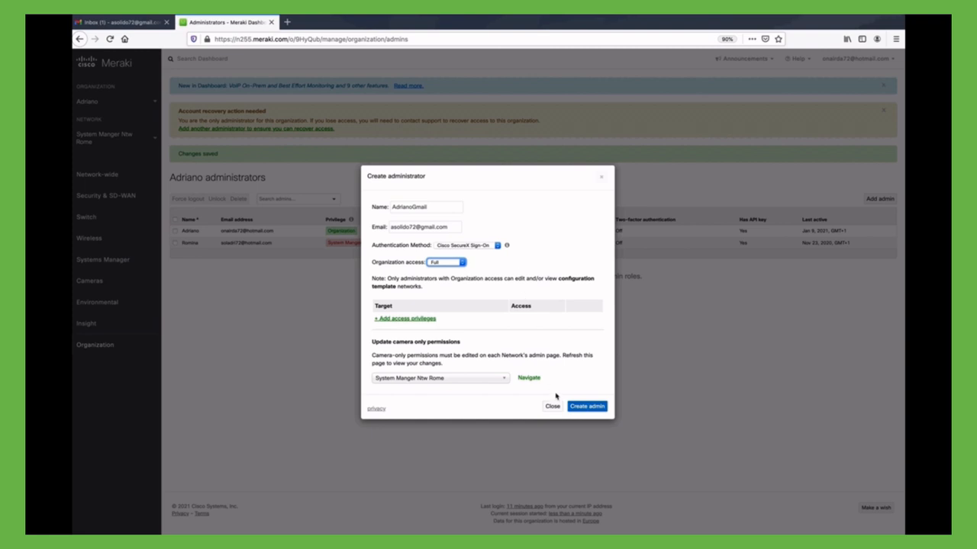
pyautogui.moveTo(587, 406)
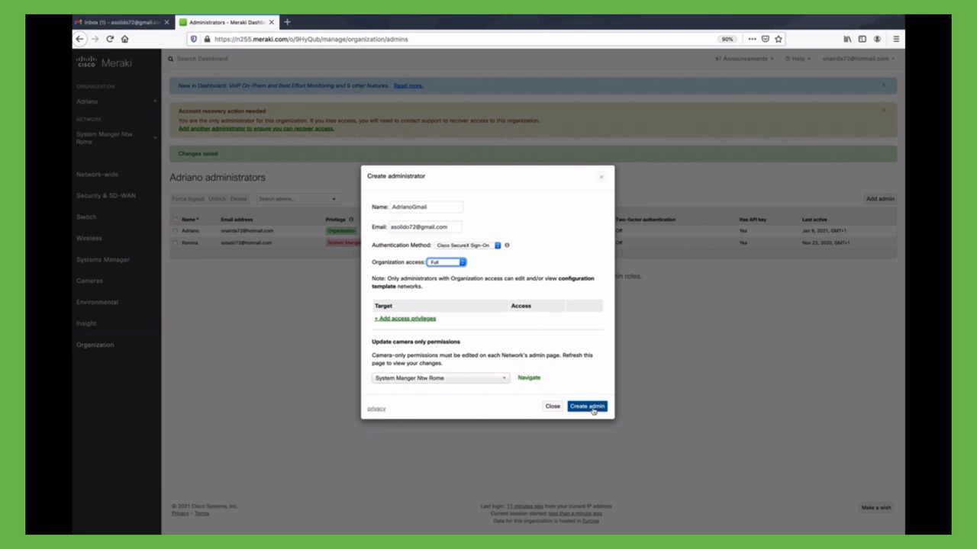
# Step: Create the new administrator and save the Administrators page changes
pyautogui.click(586, 406)
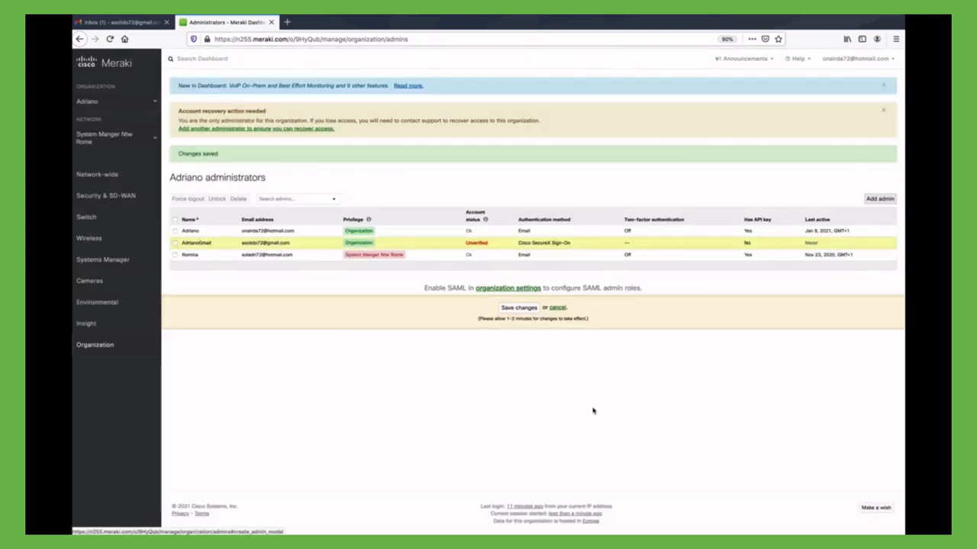
pyautogui.click(518, 307)
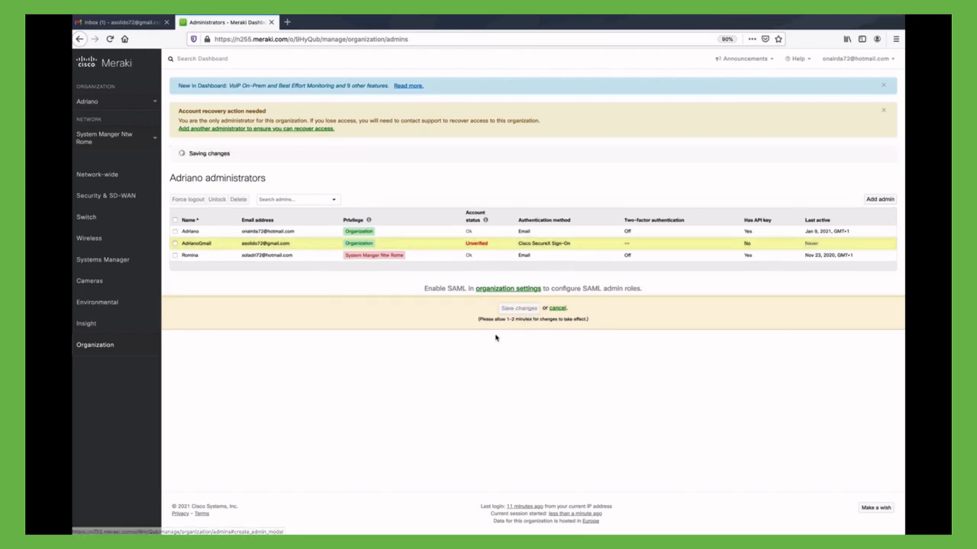
pyautogui.click(519, 307)
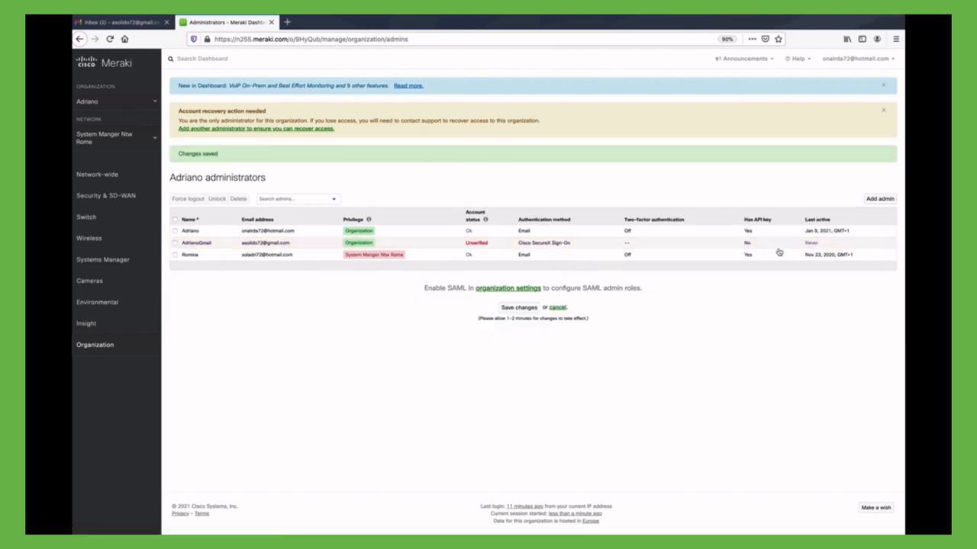
pyautogui.click(119, 22)
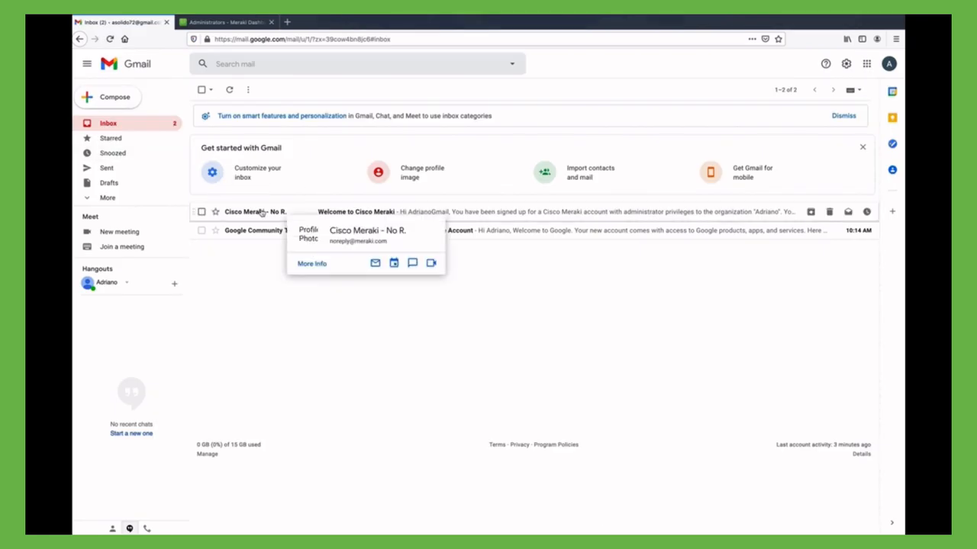
# Step: Open the 'Welcome to Cisco Meraki' email and follow its SecureX Sign-On registration link
pyautogui.click(354, 212)
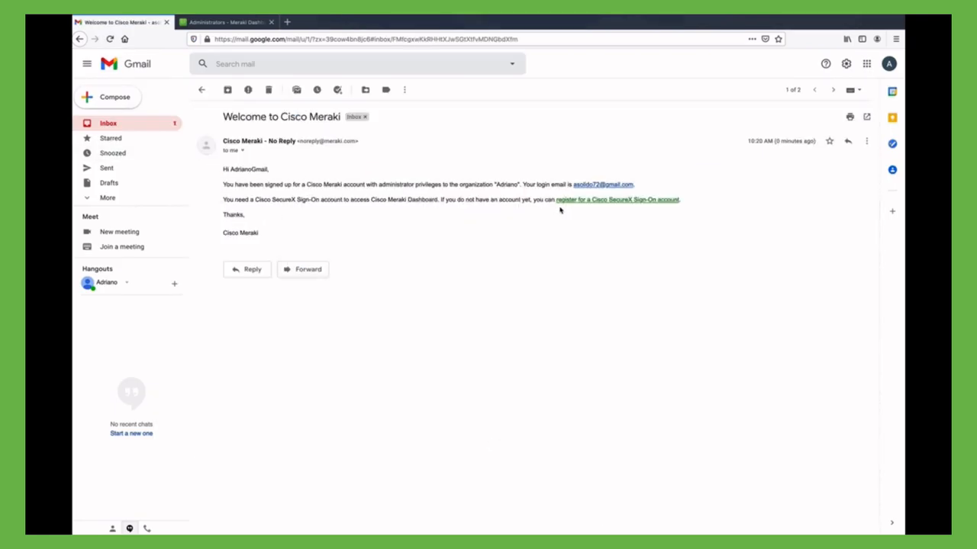
pyautogui.moveTo(603, 201)
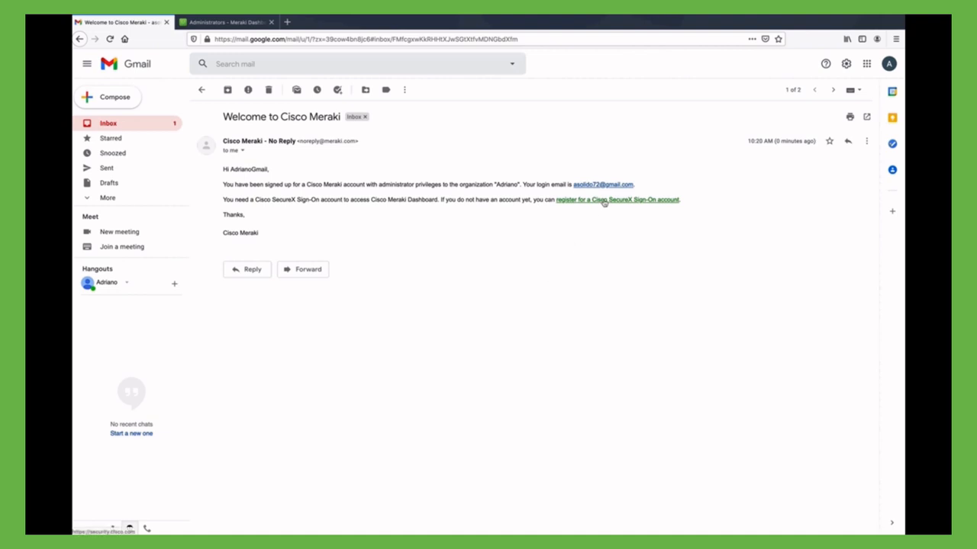
pyautogui.click(617, 199)
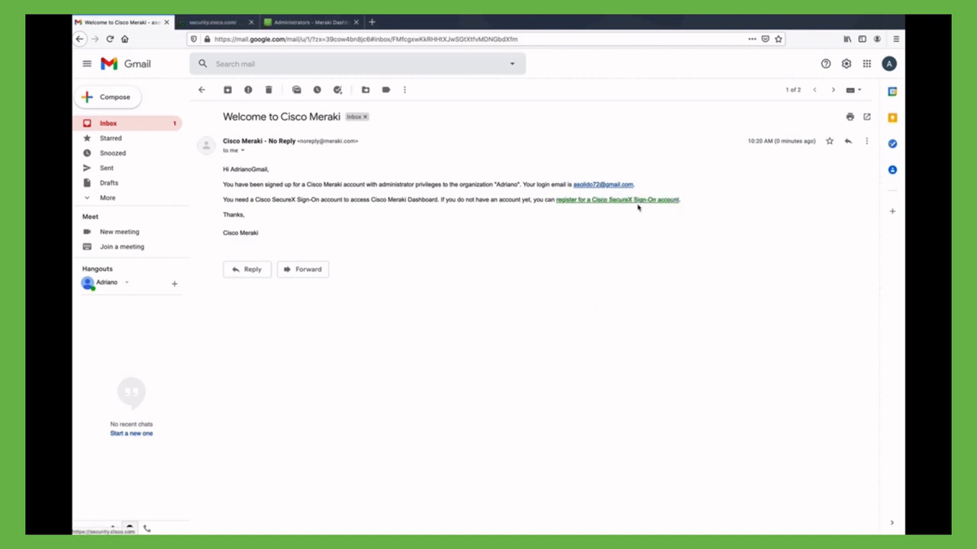
pyautogui.click(617, 199)
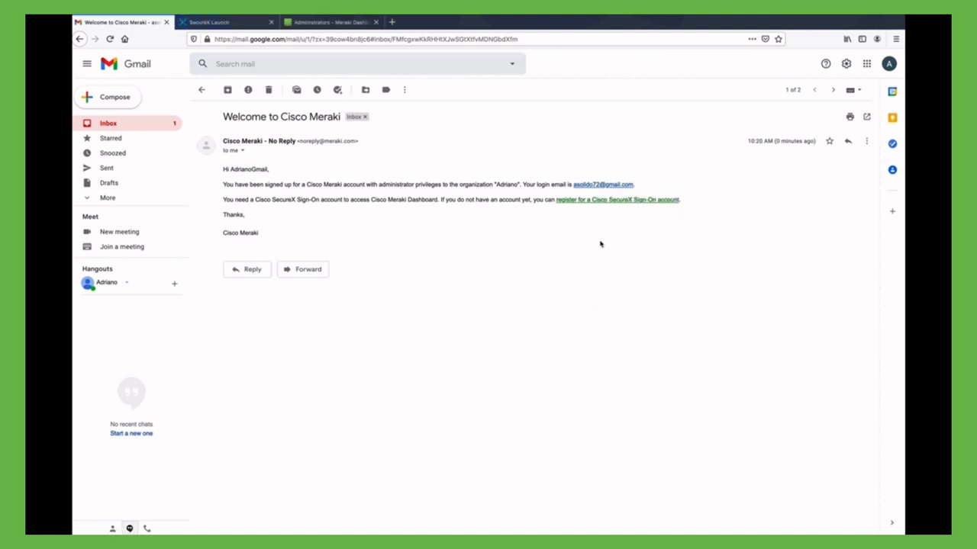
pyautogui.click(225, 21)
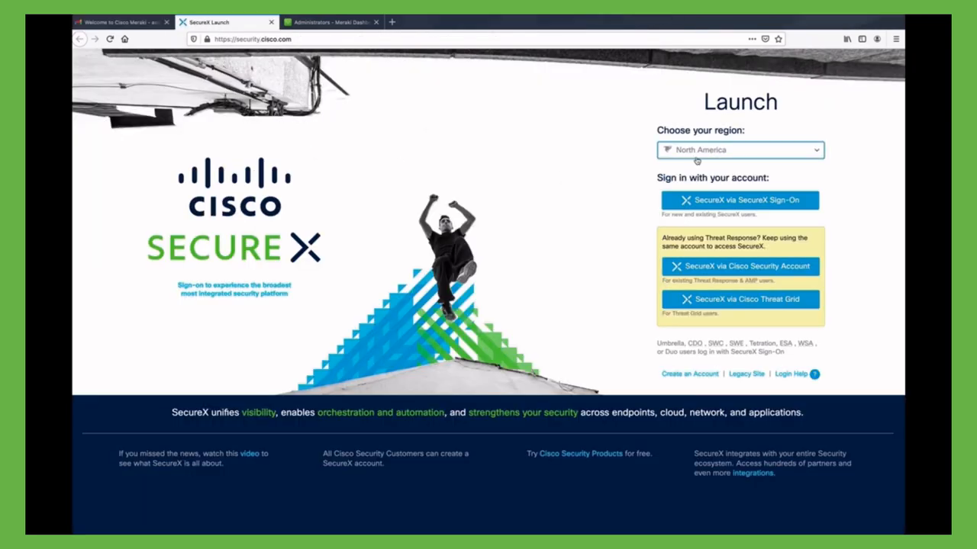
# Step: Set the SecureX launch page sign-in region to Europe
pyautogui.click(738, 150)
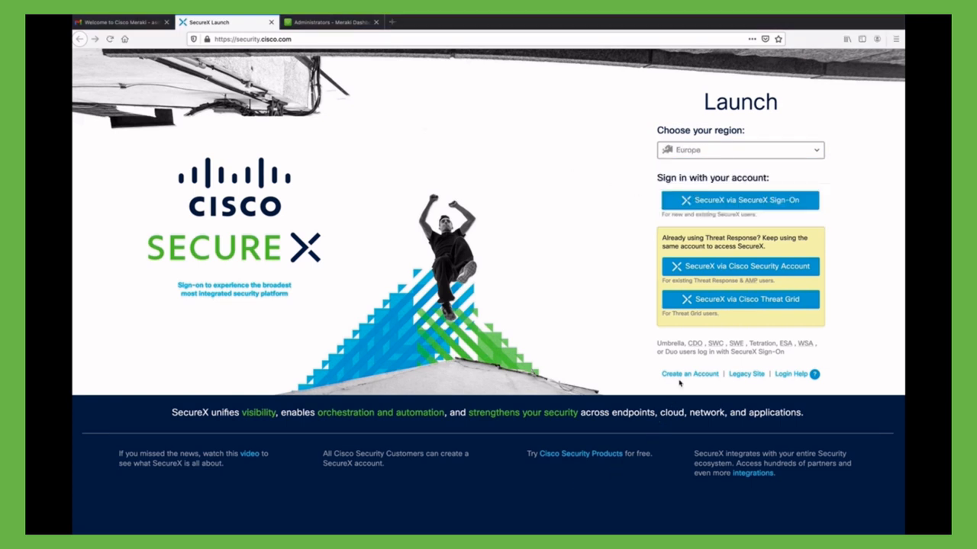
pyautogui.moveTo(689, 374)
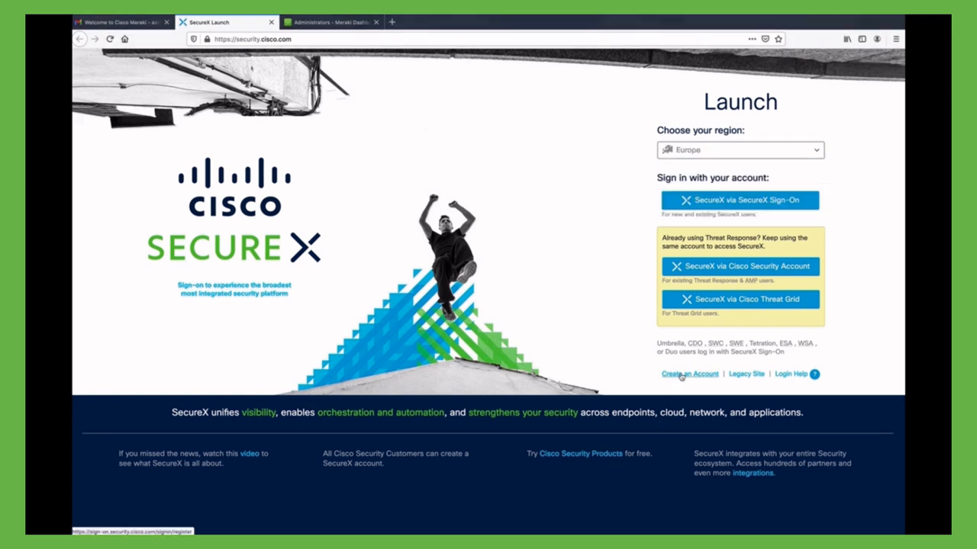
pyautogui.click(689, 374)
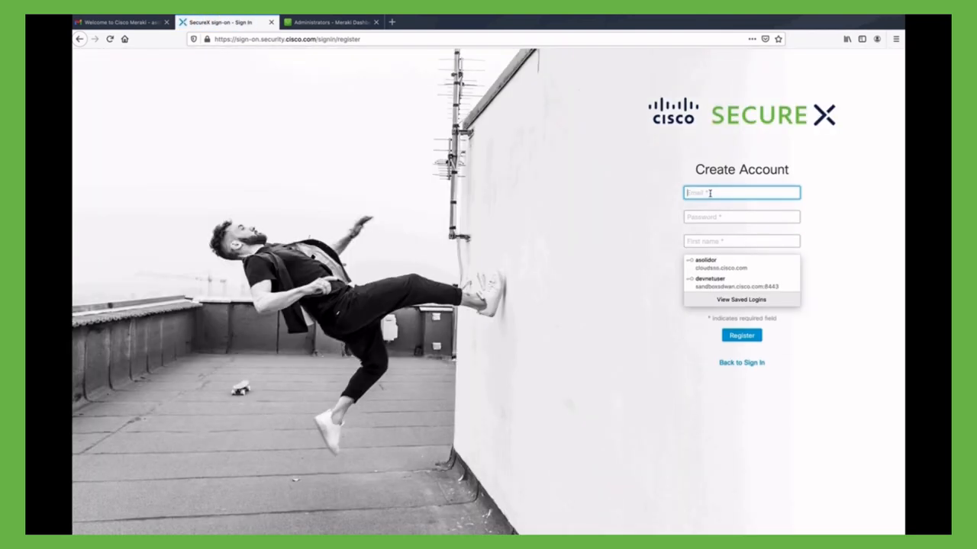
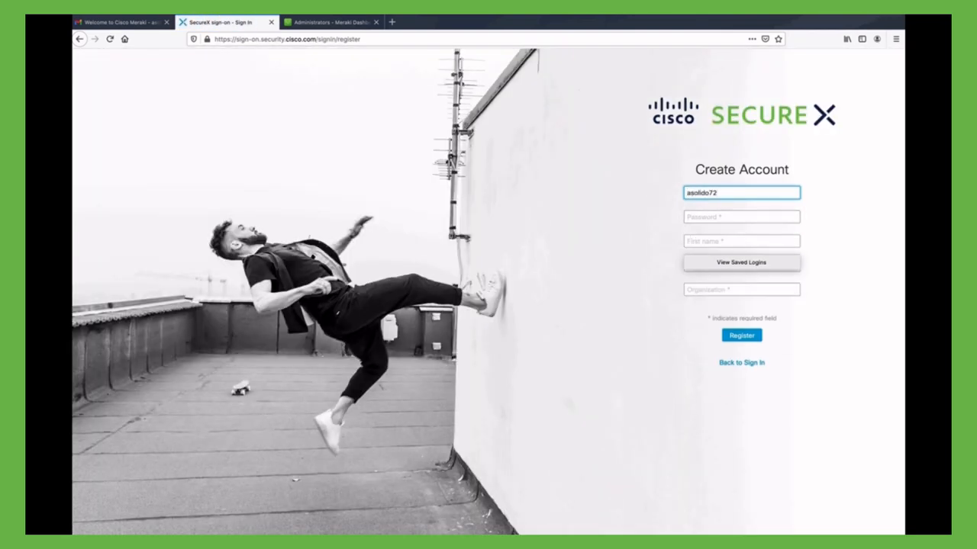
pyautogui.click(740, 217)
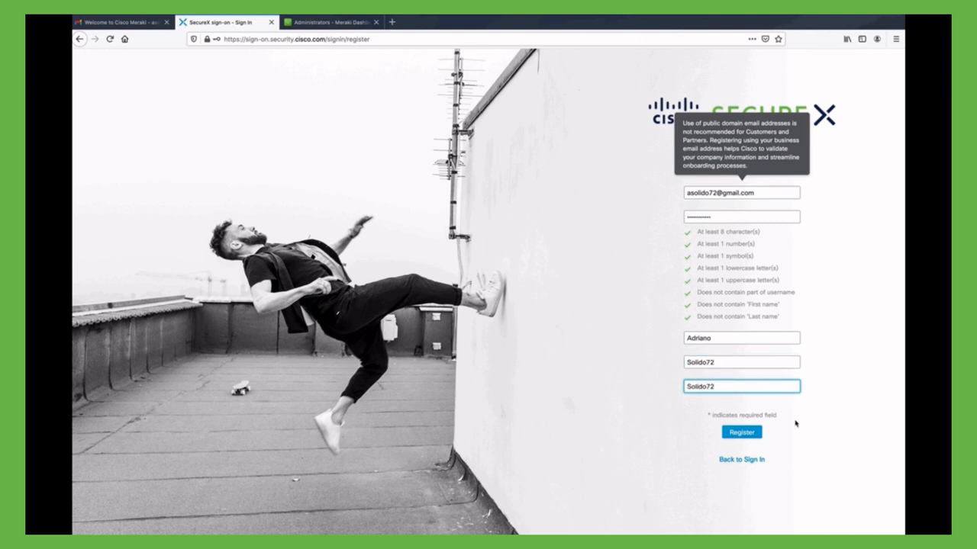
pyautogui.click(741, 432)
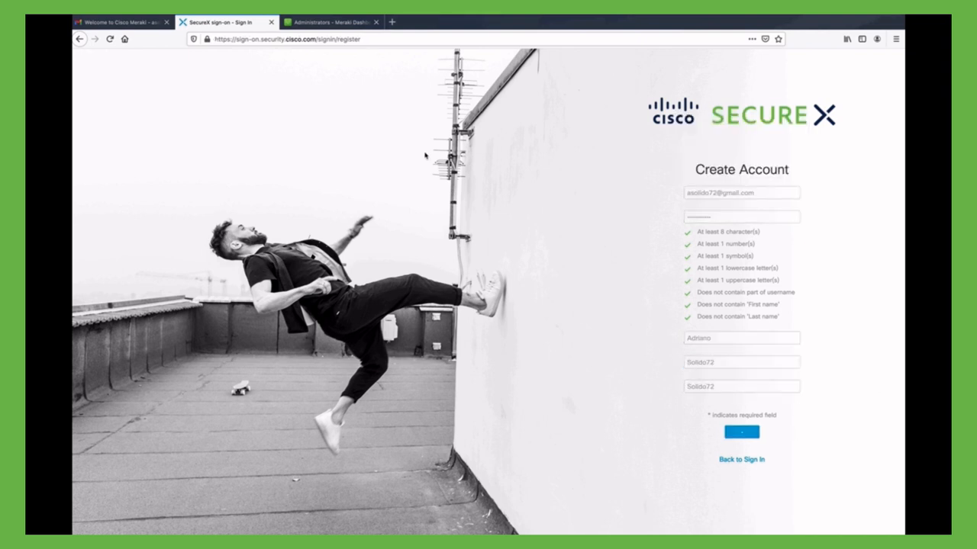
pyautogui.click(741, 431)
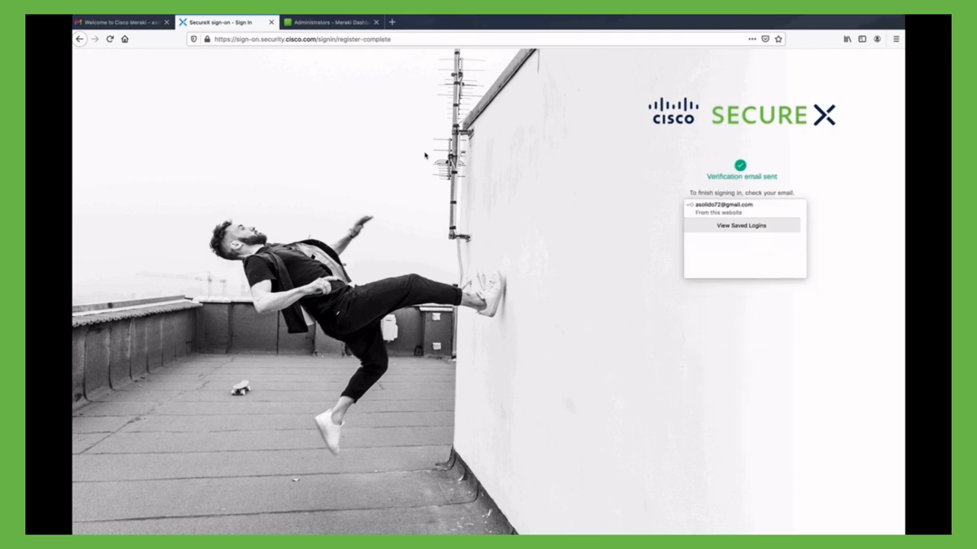
pyautogui.click(118, 22)
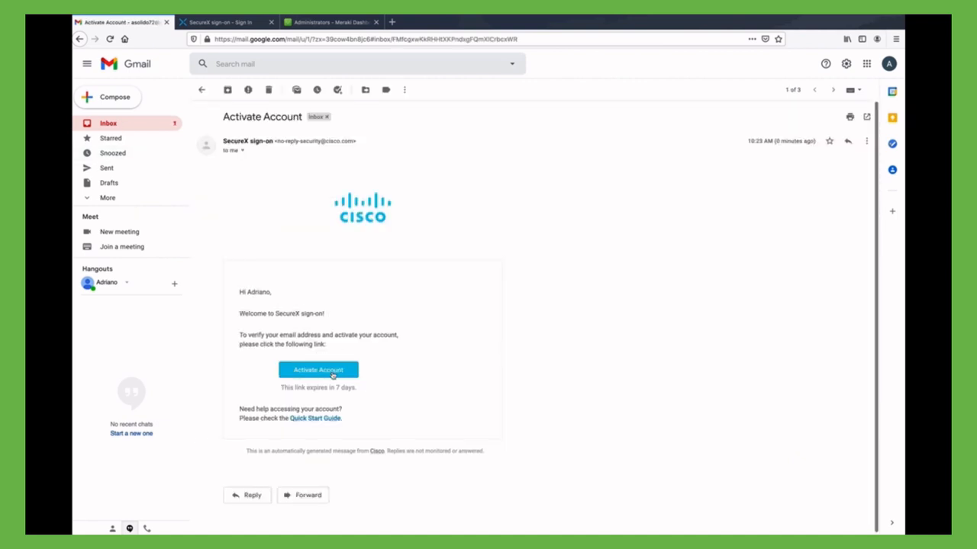
pyautogui.click(318, 370)
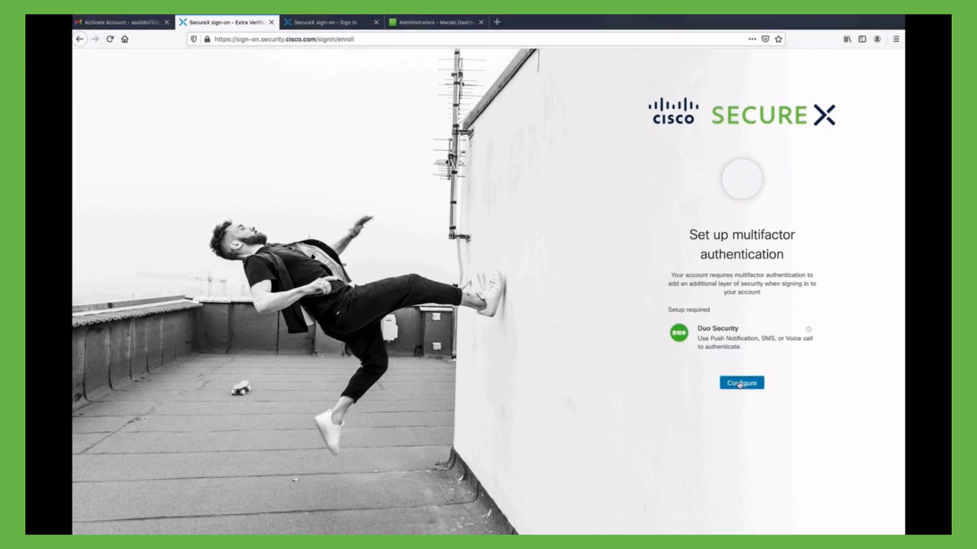
# Step: Start Duo Security setup with a mobile phone and select the phone number's country
pyautogui.click(740, 382)
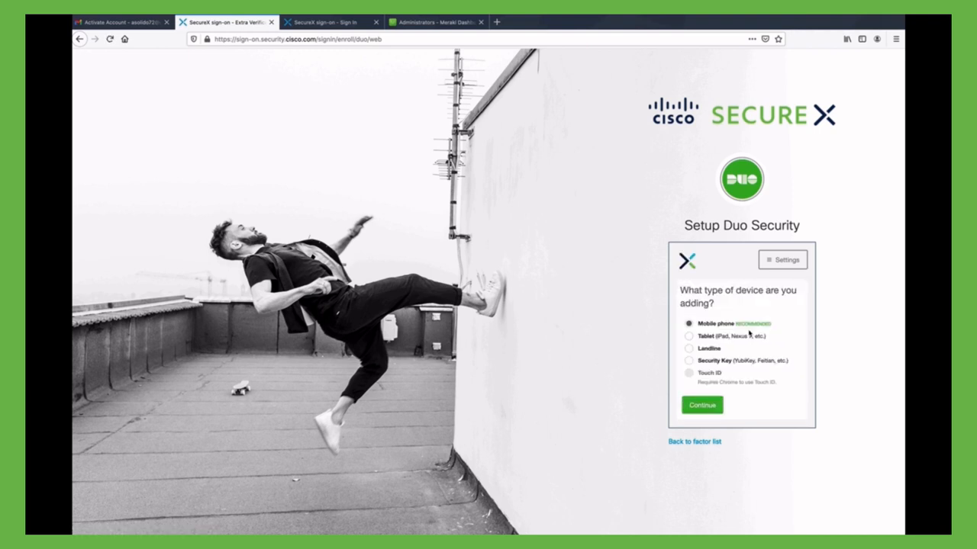
pyautogui.click(701, 405)
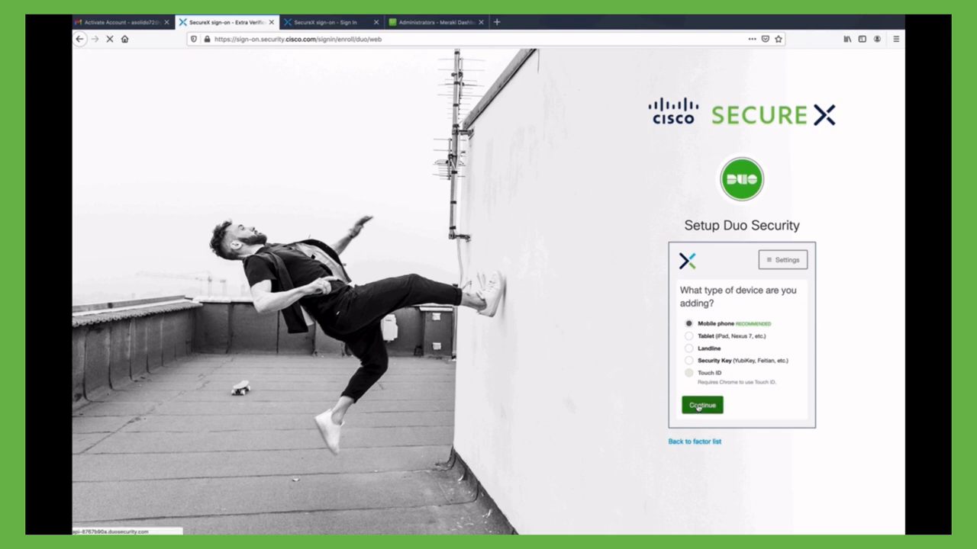
pyautogui.click(700, 404)
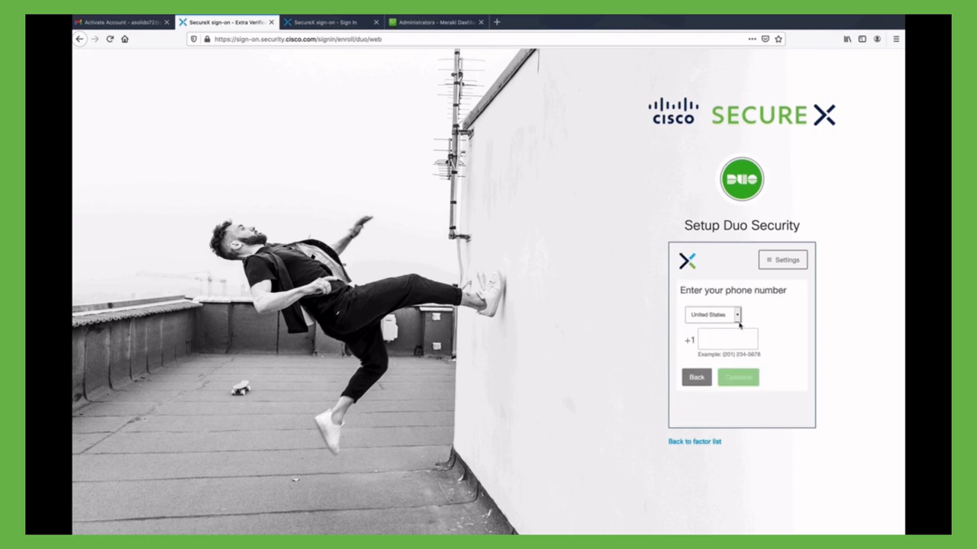
pyautogui.click(713, 315)
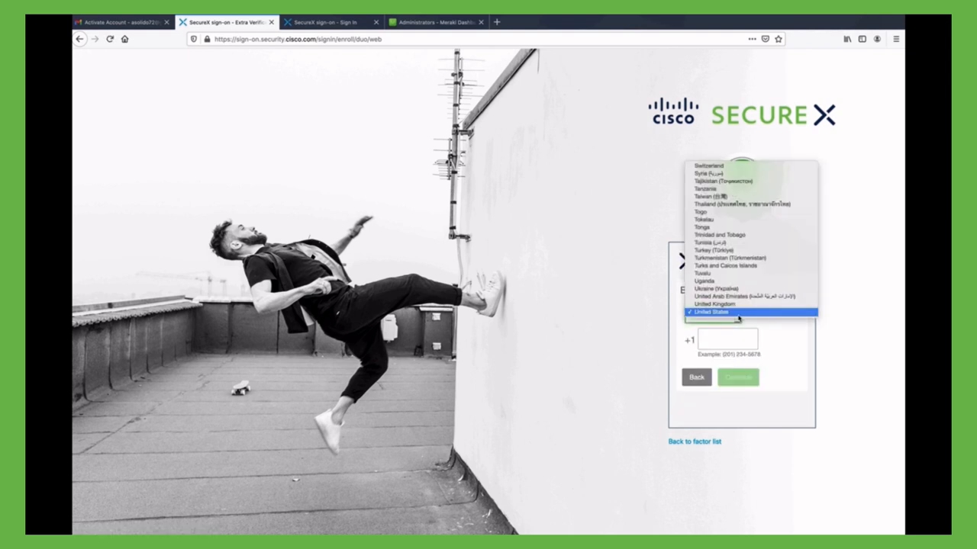
pyautogui.scroll(3)
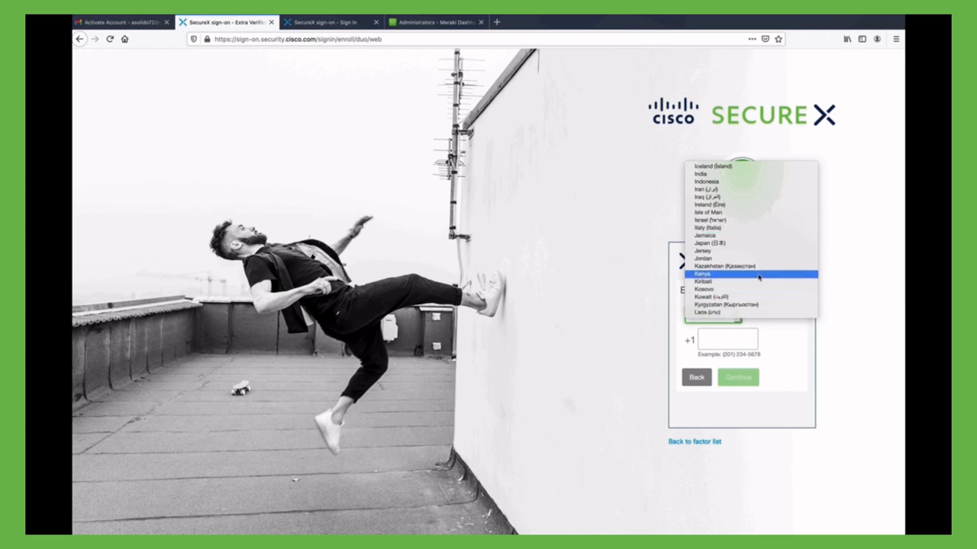
pyautogui.click(709, 227)
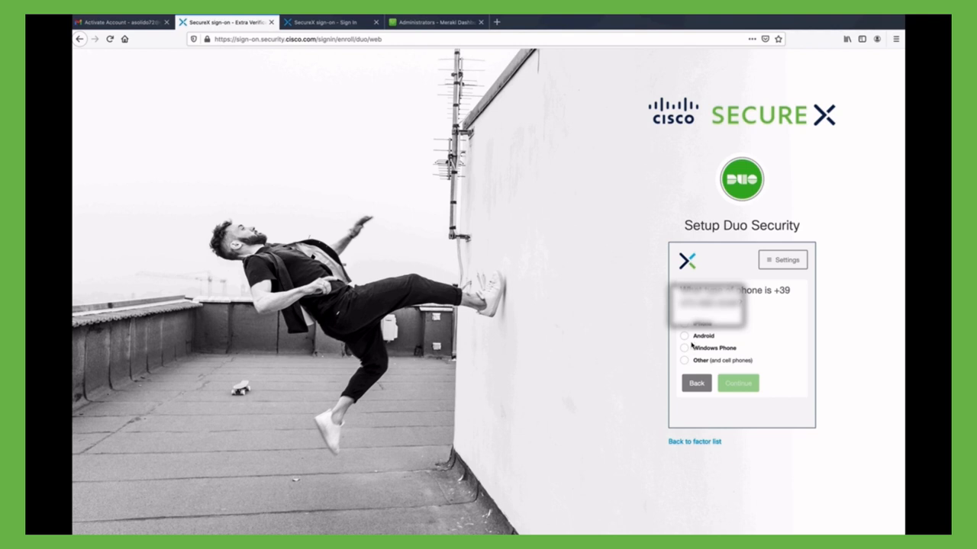
pyautogui.click(737, 383)
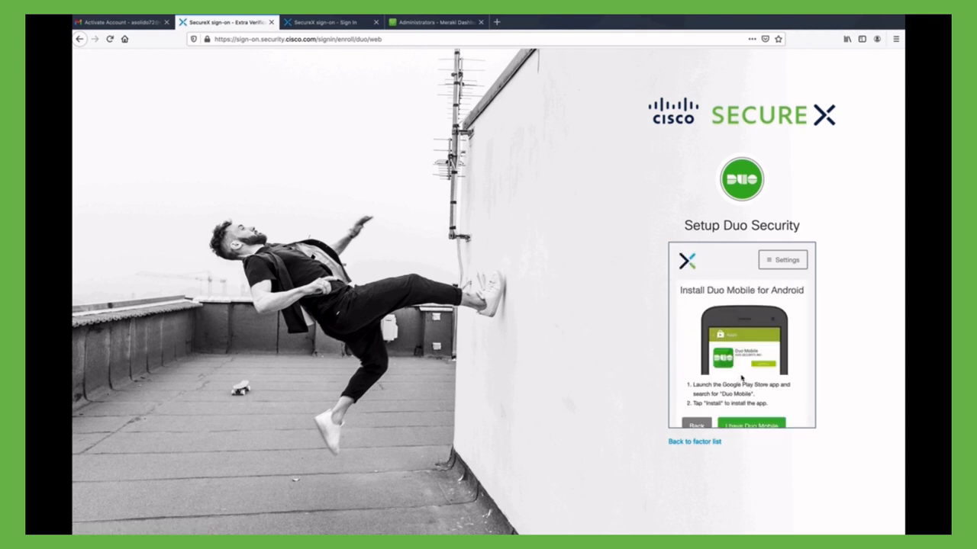
pyautogui.click(750, 424)
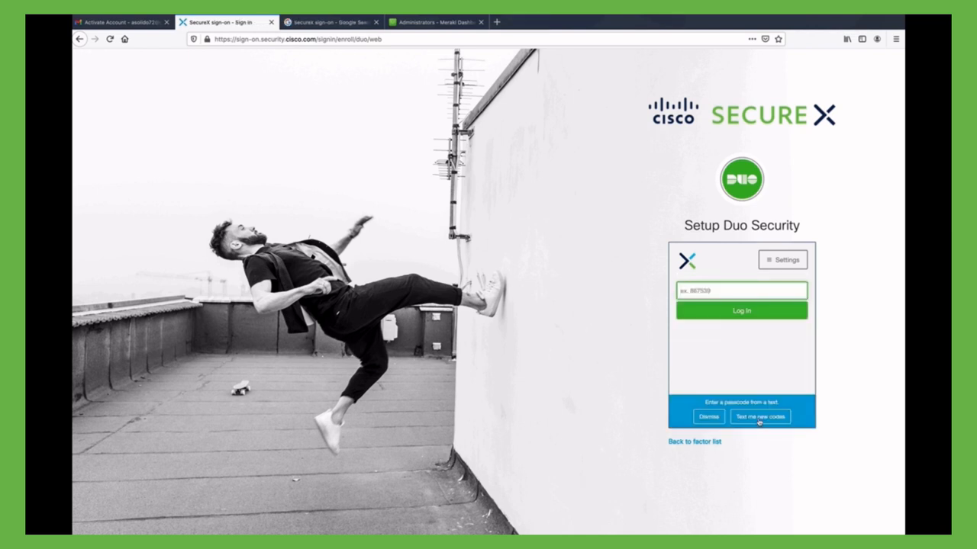
pyautogui.click(759, 416)
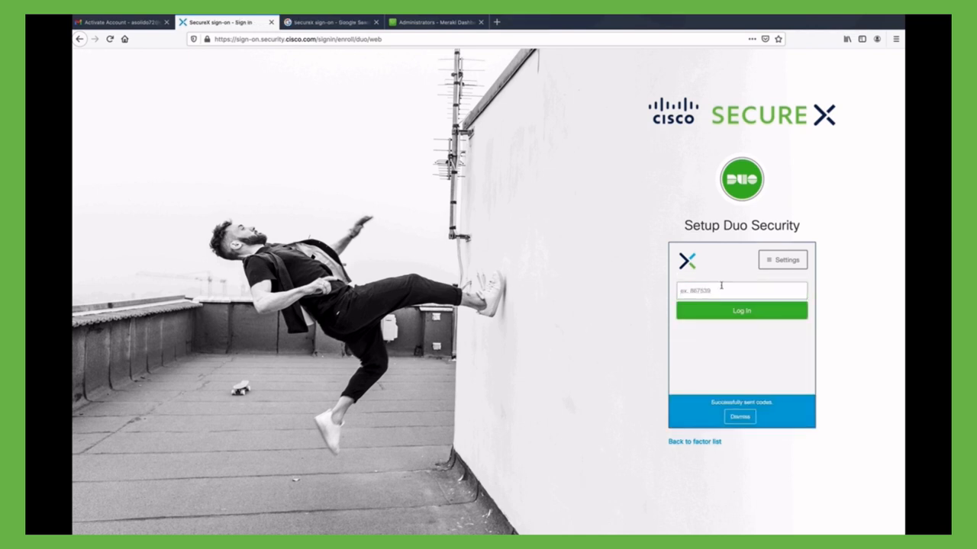
pyautogui.write('1305316')
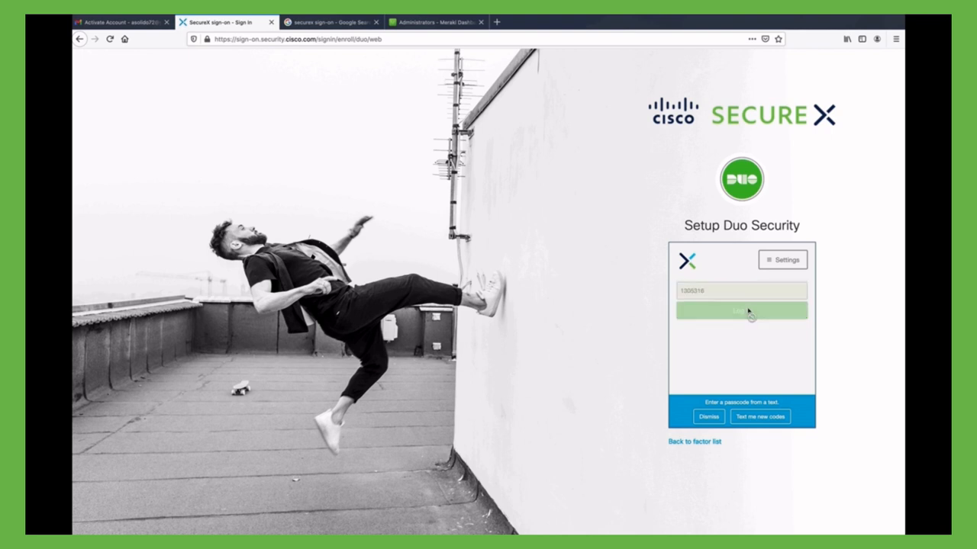
pyautogui.click(741, 310)
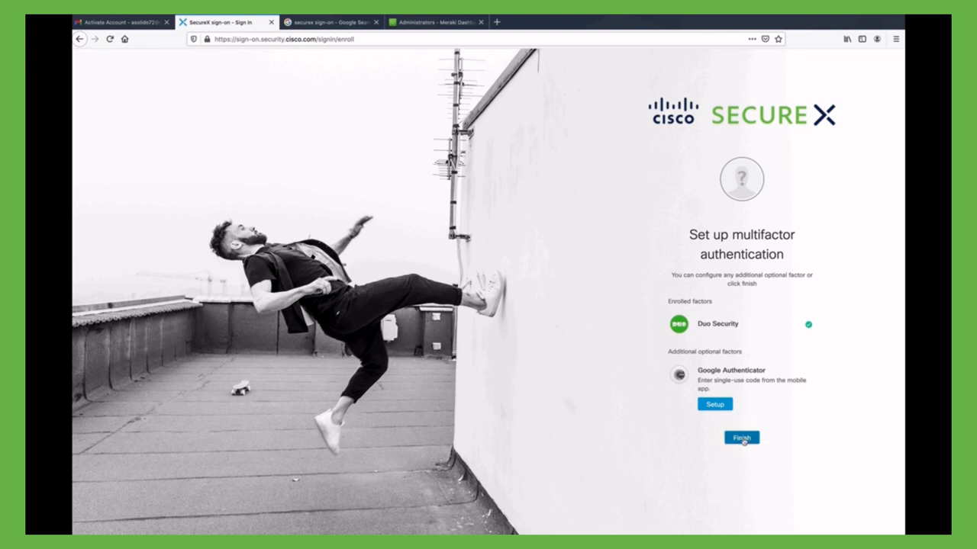
# Step: Finish MFA, choose the first security image, create the account, and launch Cisco Meraki
pyautogui.click(740, 437)
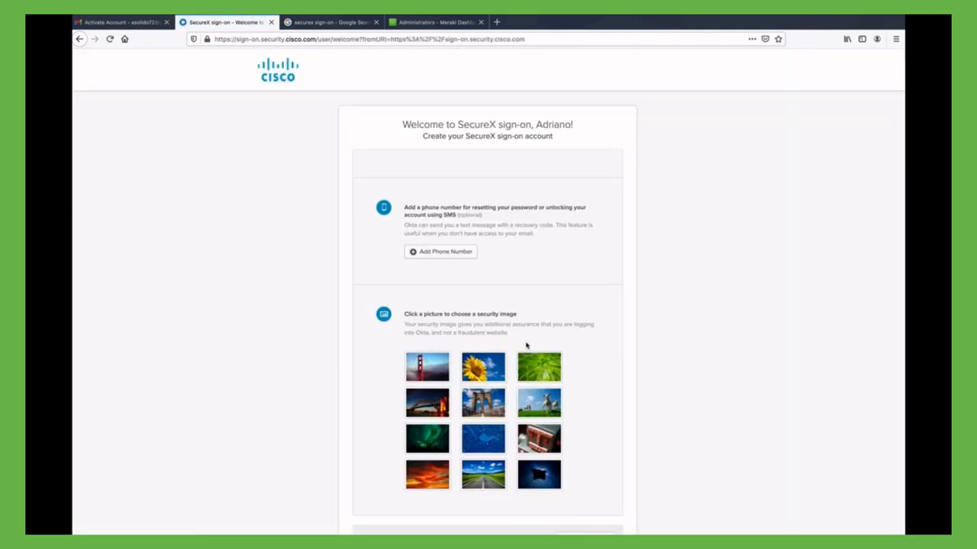
pyautogui.scroll(-3)
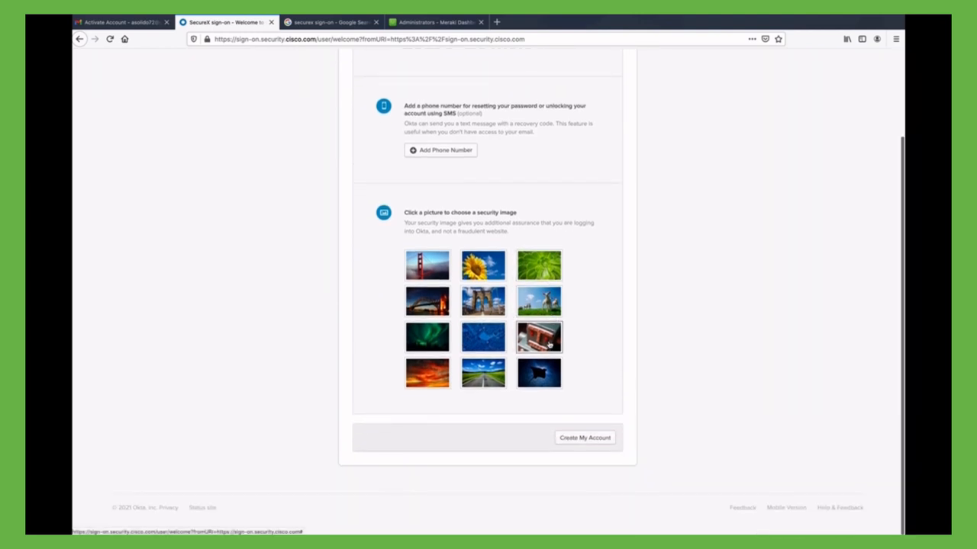
pyautogui.moveTo(452, 315)
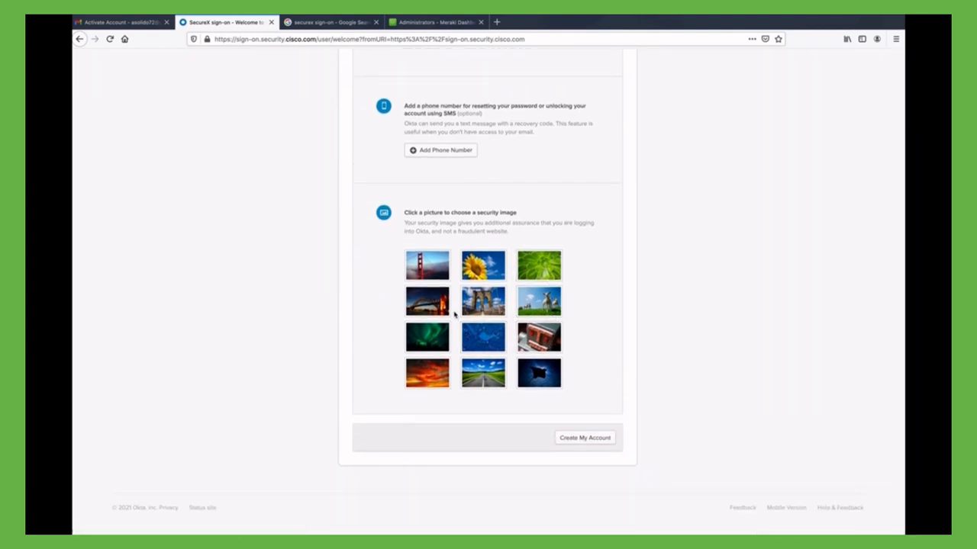
pyautogui.click(427, 265)
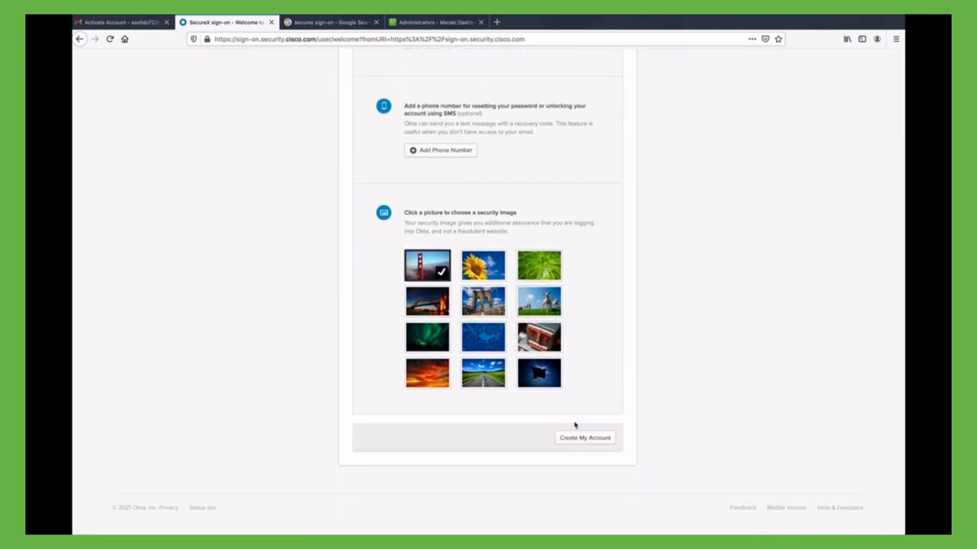
pyautogui.click(584, 437)
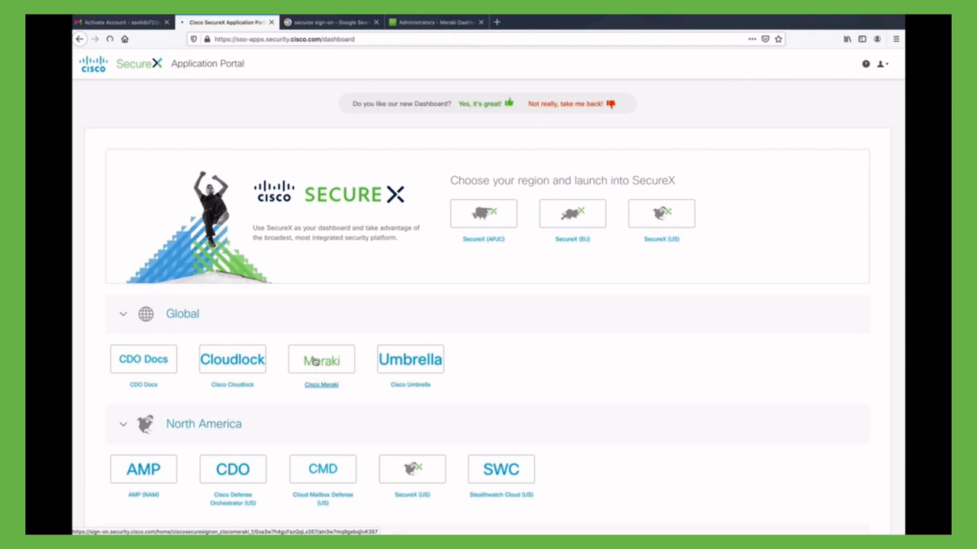
pyautogui.click(322, 359)
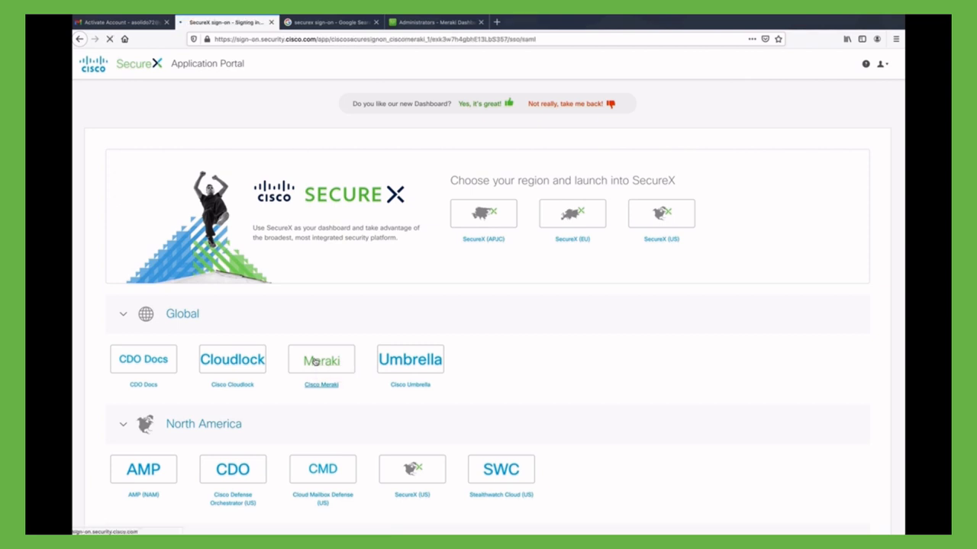
pyautogui.click(321, 359)
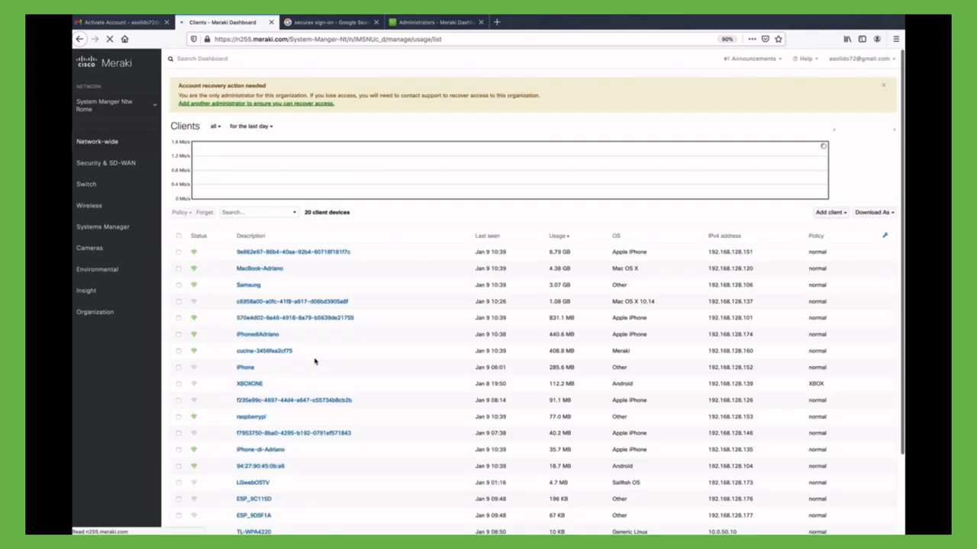